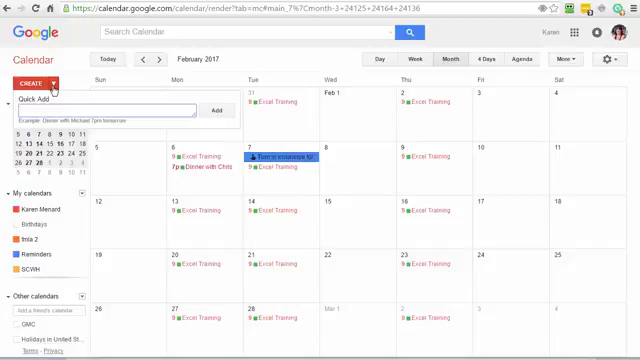
- Quick-add a 'Staff meeting 5am' event on February 15, 2017
{"action": "type", "text": "02I"}
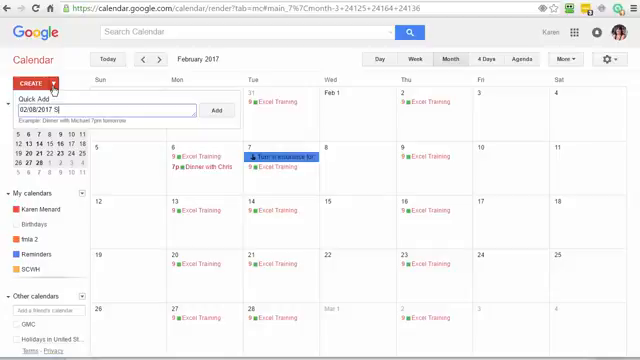
{"action": "type", "text": "Staff meeting"}
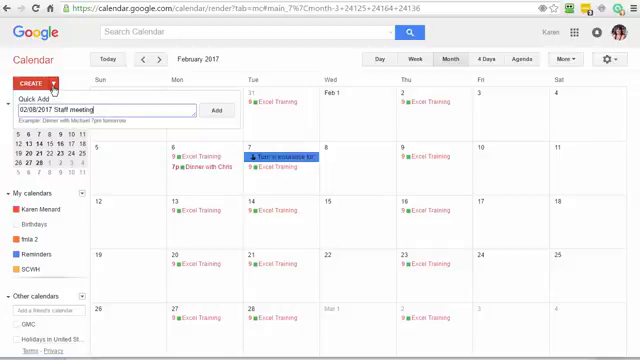
{"action": "type", "text": "5am"}
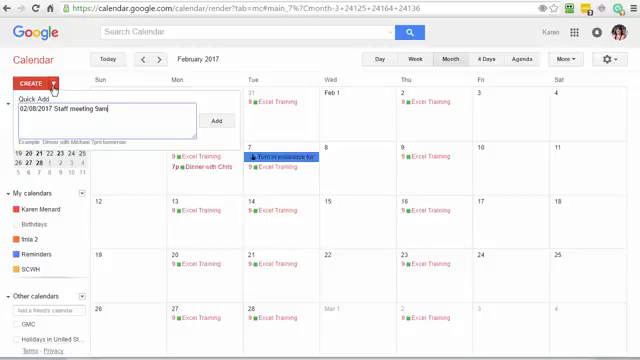
{"action": "left_click", "coordinate": [214, 120]}
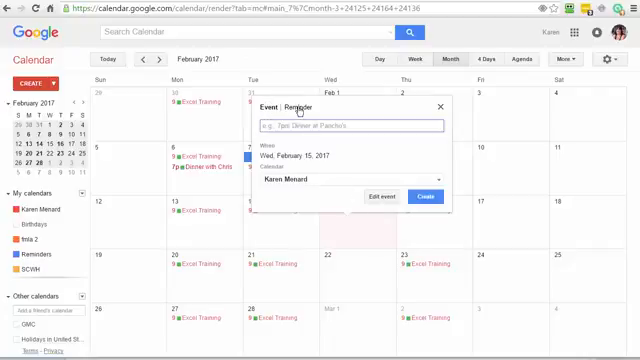
- Create an all-day reminder on Wednesday, February 15, 2017
{"action": "left_click", "coordinate": [300, 108]}
{"action": "type", "text": "asdkjfdlkjfs"}
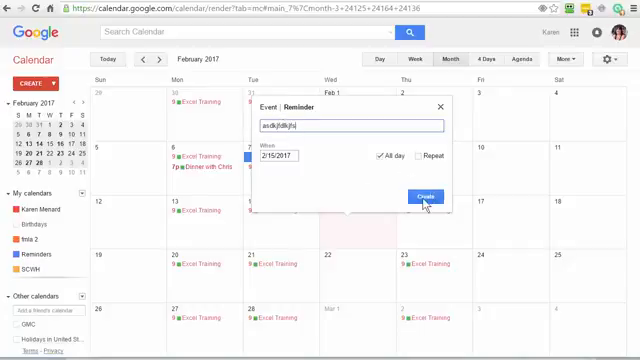
{"action": "left_click", "coordinate": [420, 196]}
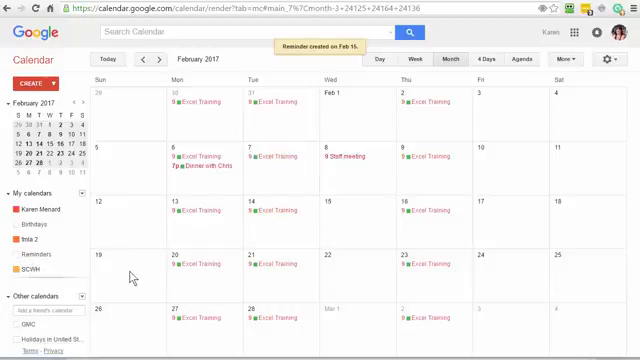
{"action": "mouse_move", "coordinate": [498, 166]}
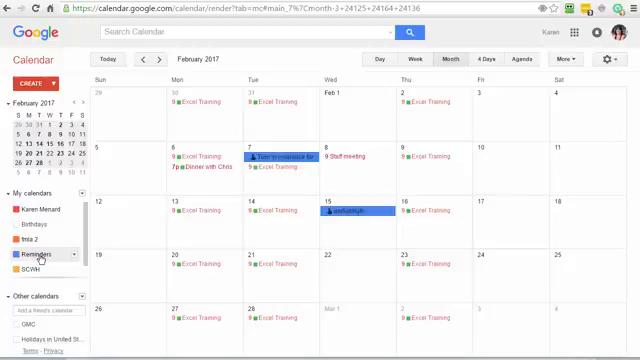
{"action": "mouse_move", "coordinate": [370, 244]}
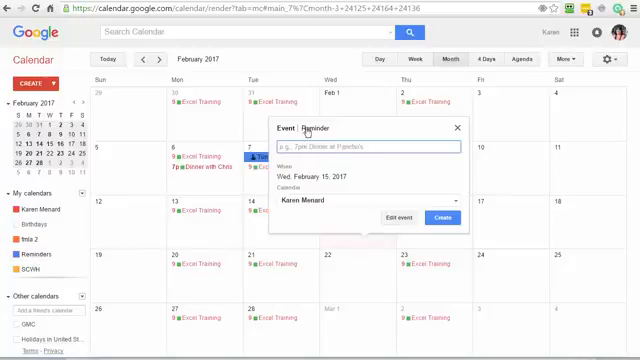
- Switch the new February 15 entry from Event to Reminder, all-day set
{"action": "left_click", "coordinate": [324, 128]}
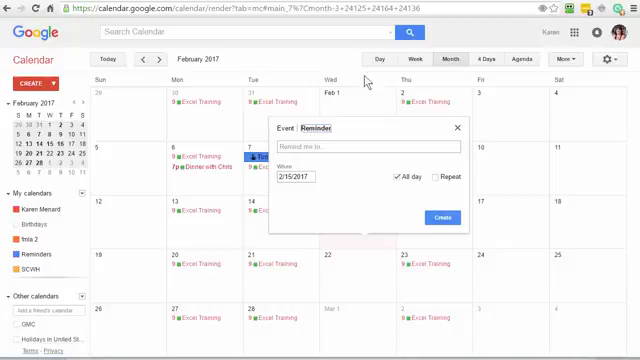